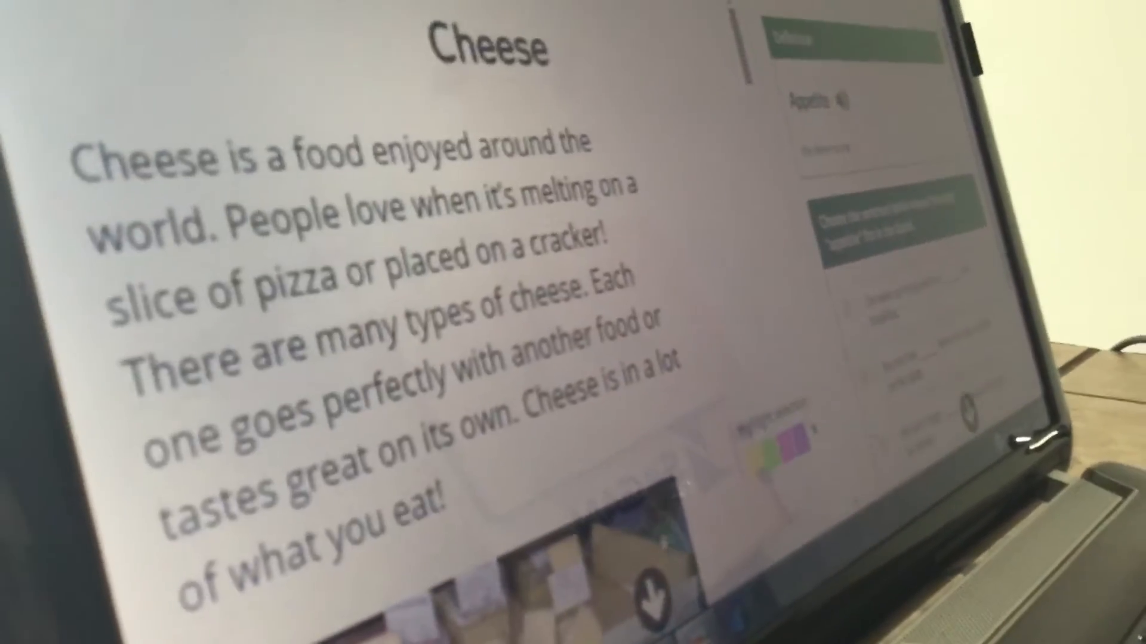
scroll(down, 3)
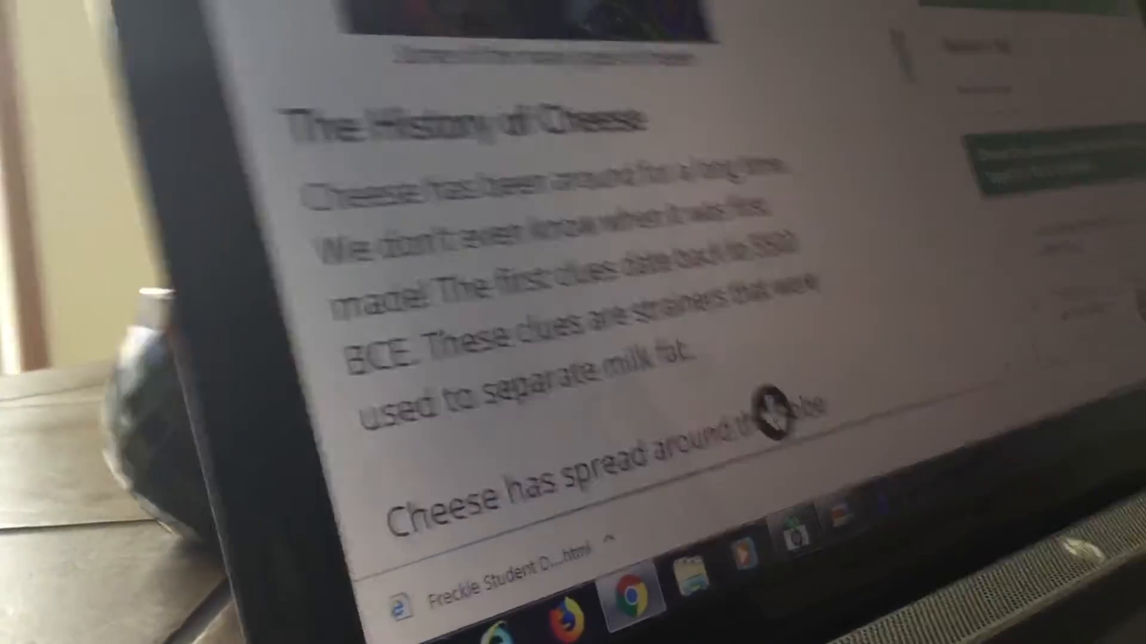
scroll(down, 3)
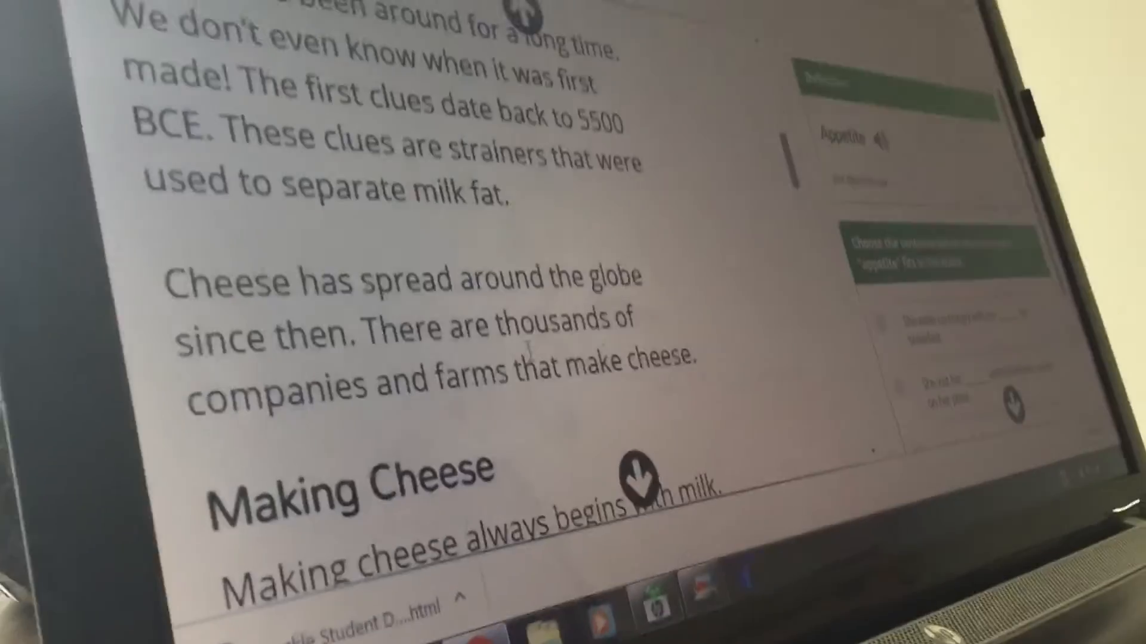
scroll(down, 3)
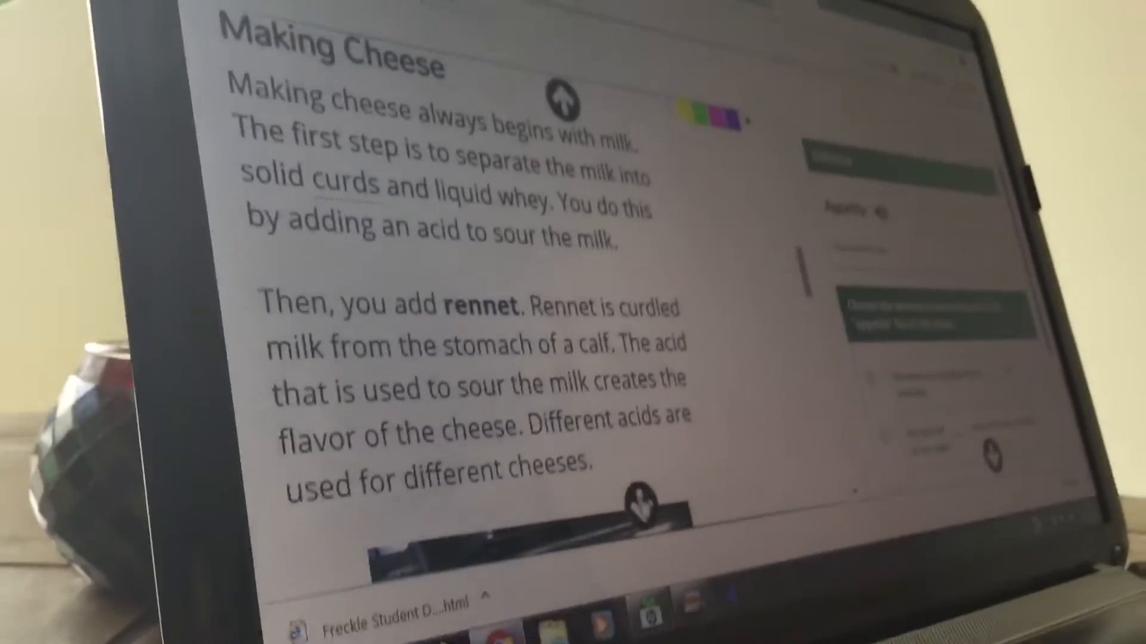
scroll(down, 3)
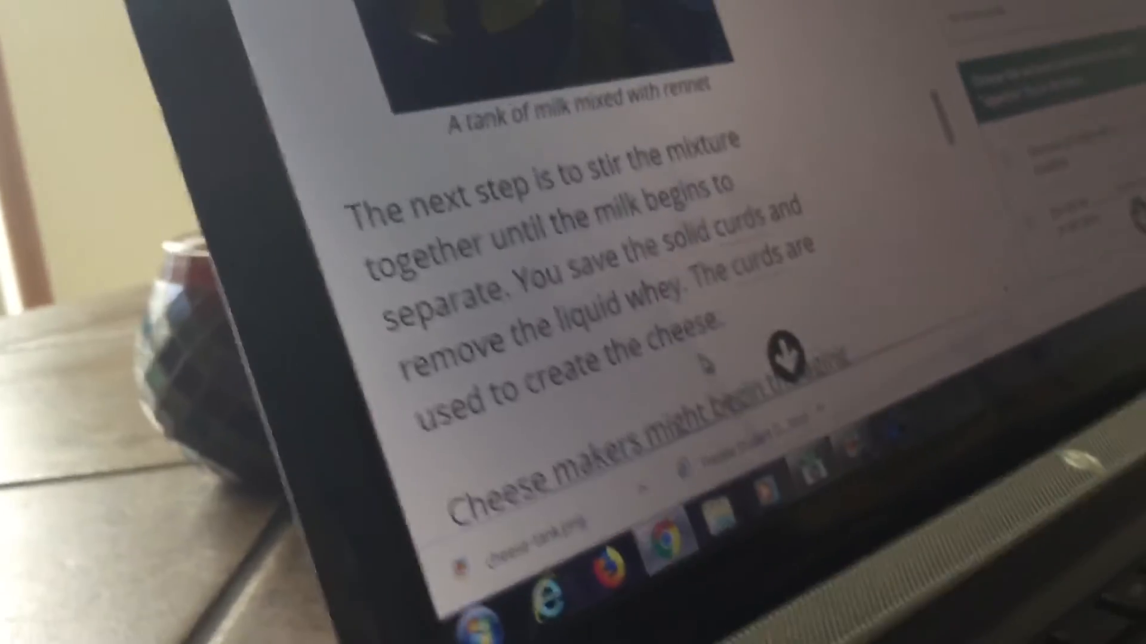
scroll(down, 3)
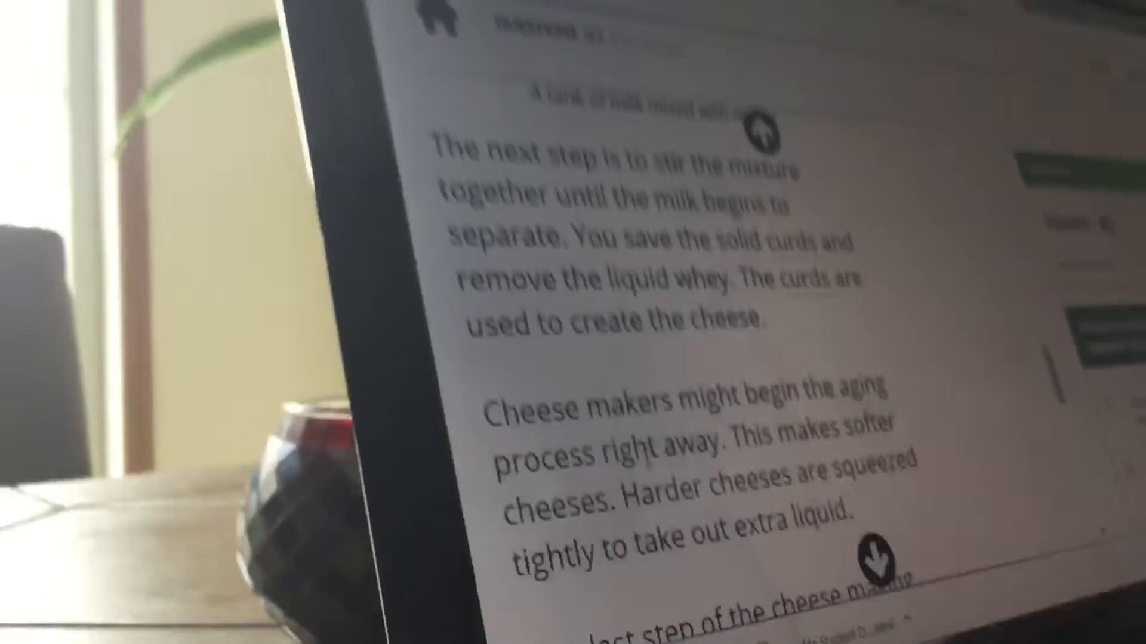
scroll(down, 3)
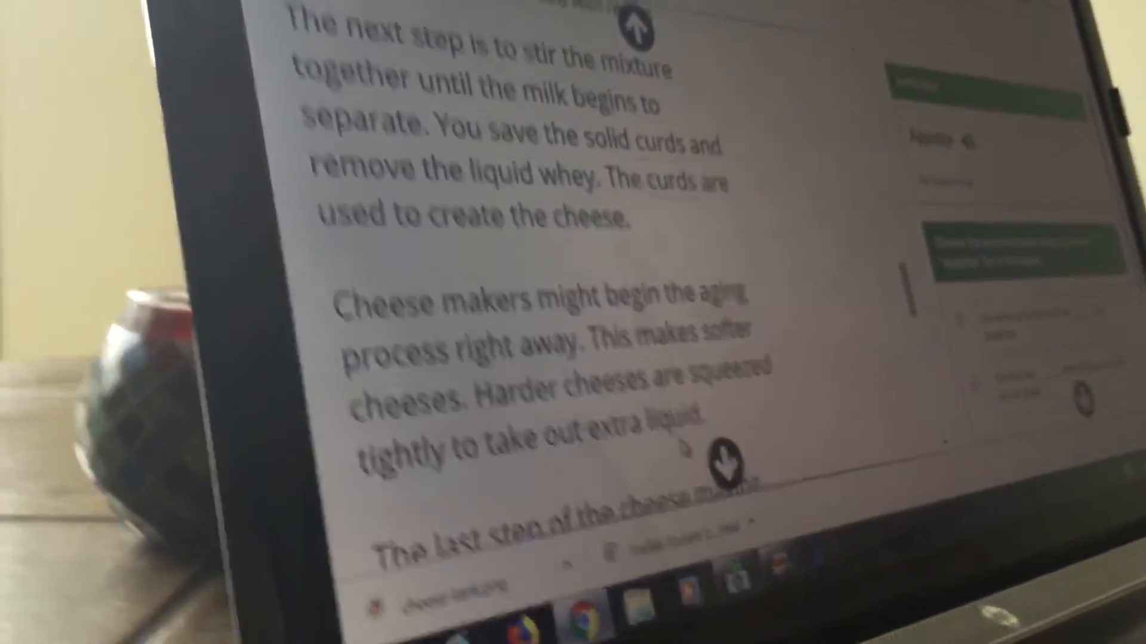
scroll(down, 3)
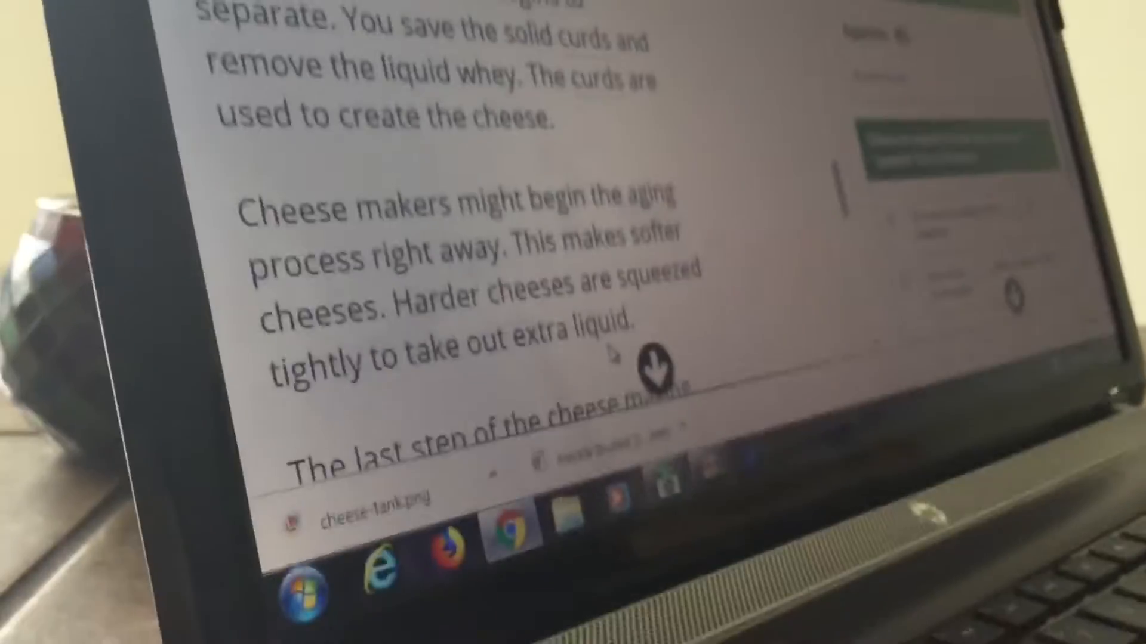